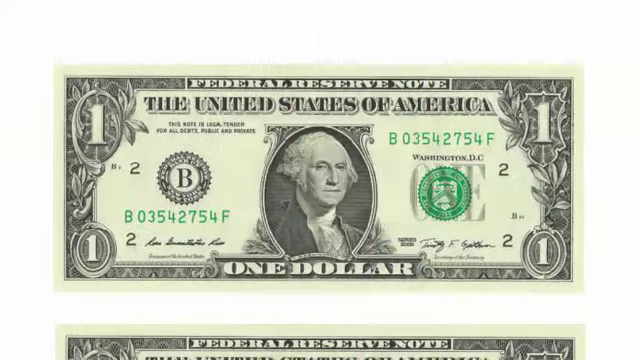
{"action": "scroll", "scroll_direction": "down", "scroll_amount": 3}
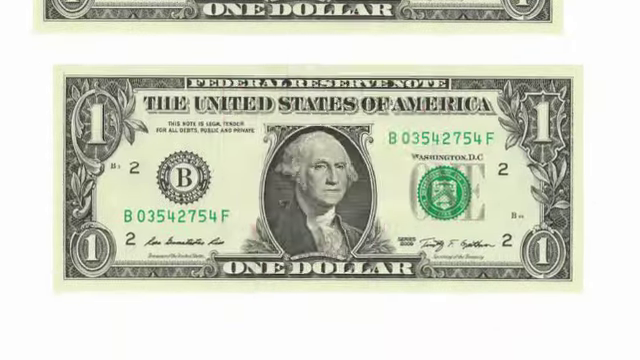